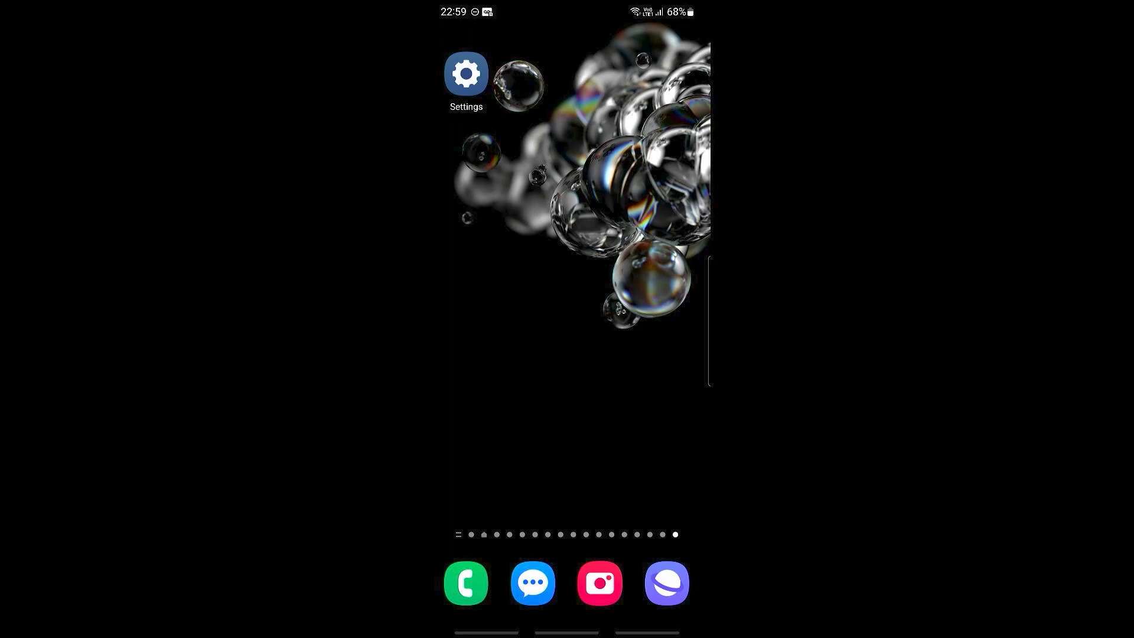
# - Launch Settings from the home screen and scroll down to About phone and Developer options
pyautogui.click(466, 73)
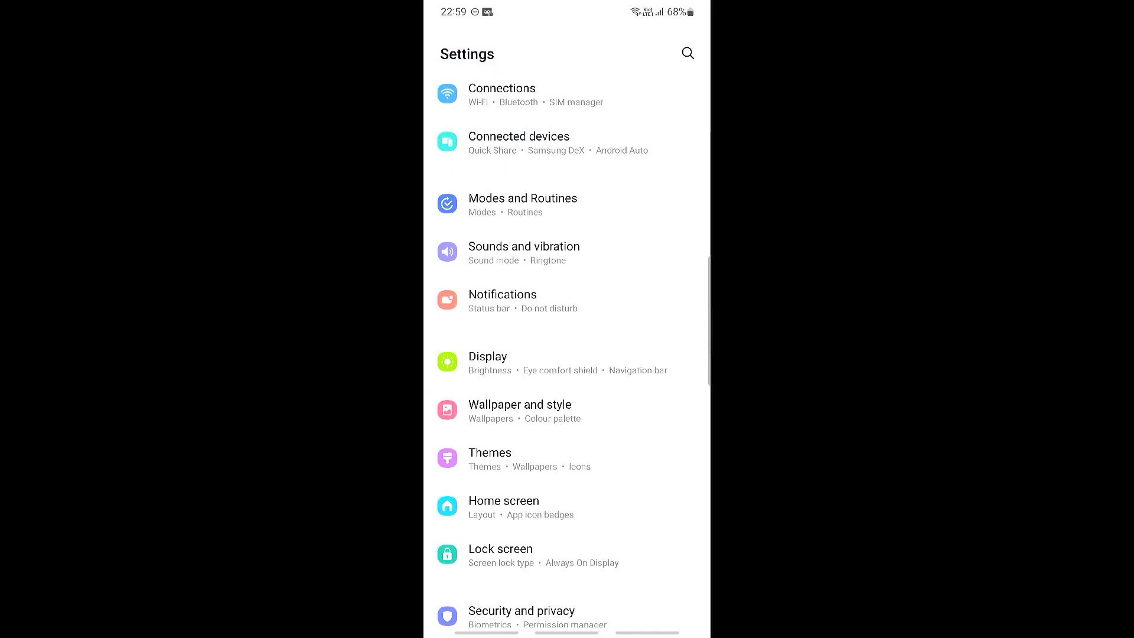
pyautogui.scroll(-3)
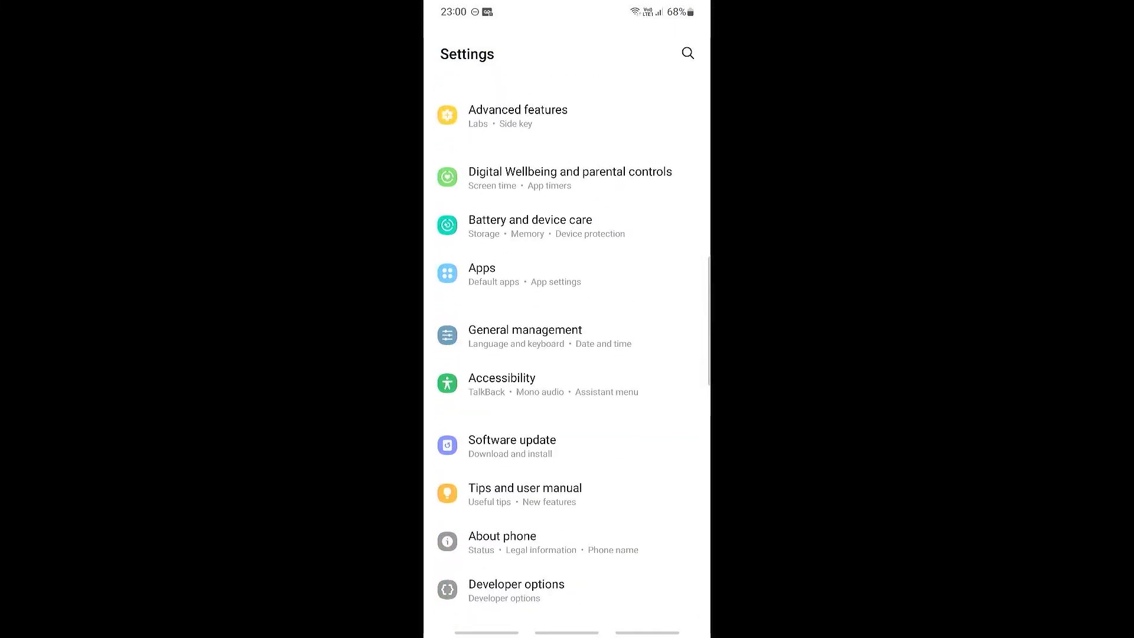
# - Open Developer options and switch its top toggle from On to Off
pyautogui.click(515, 584)
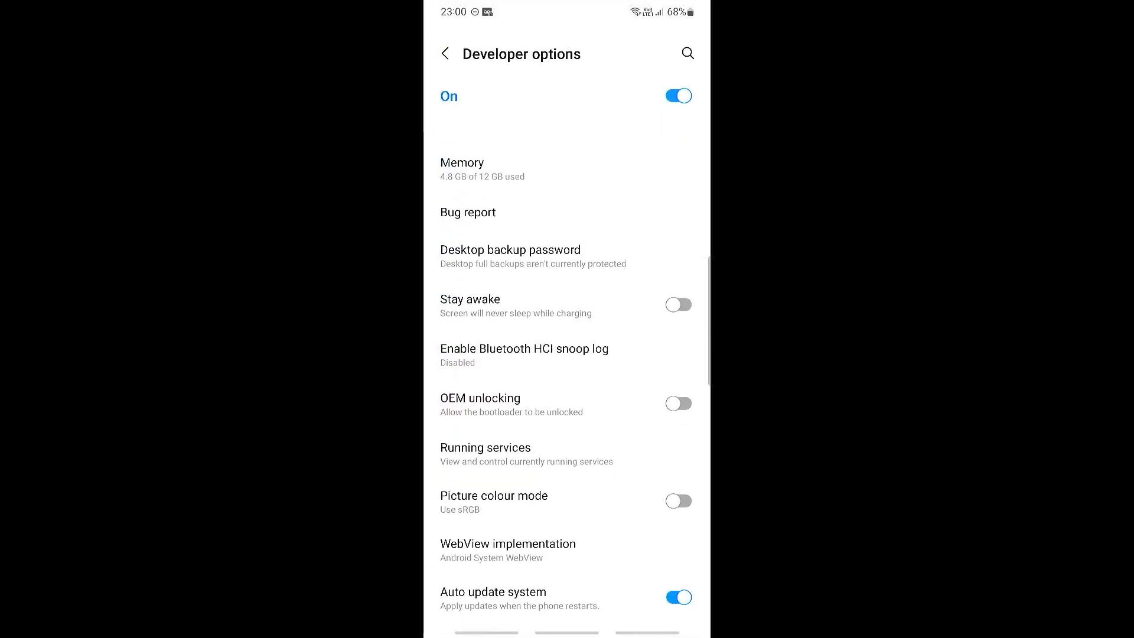
pyautogui.click(677, 96)
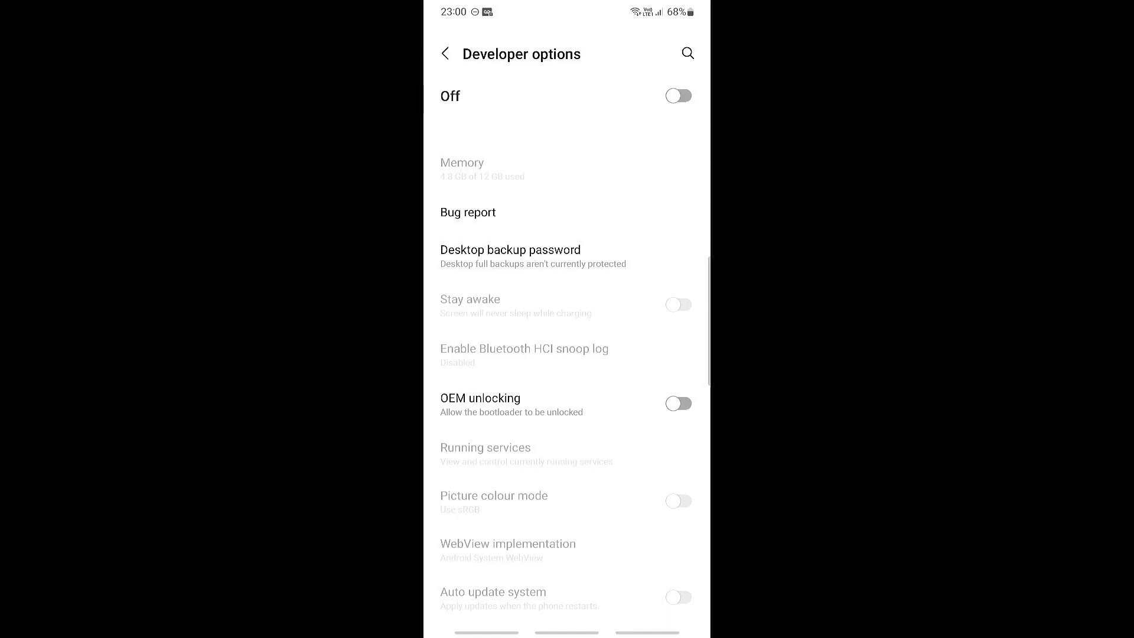